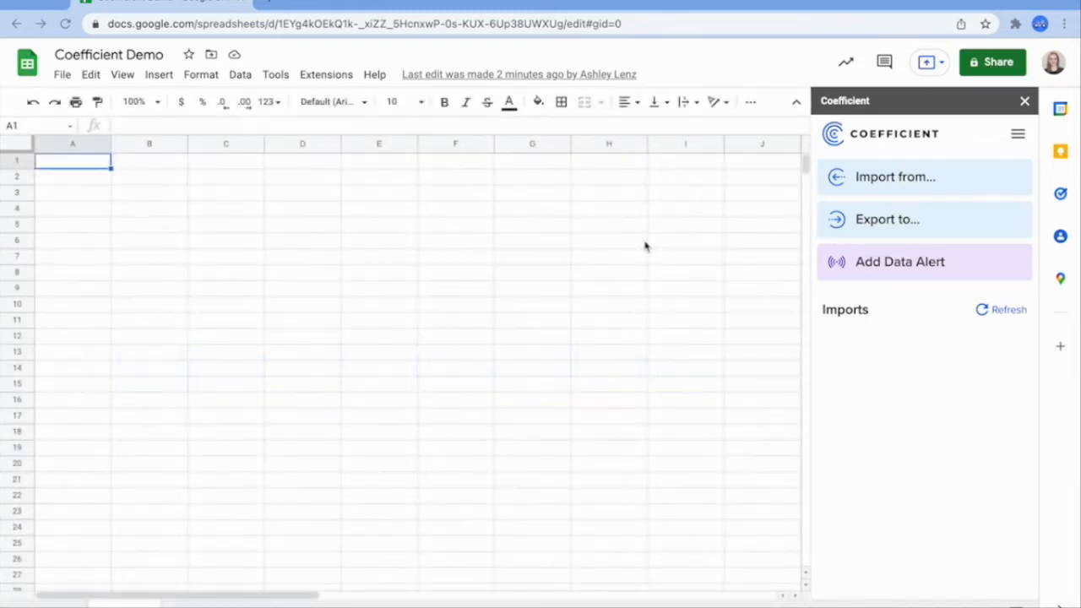
Pick Salesforce as the Coefficient import source to see its import options.
{"action": "left_click", "coordinate": [895, 176]}
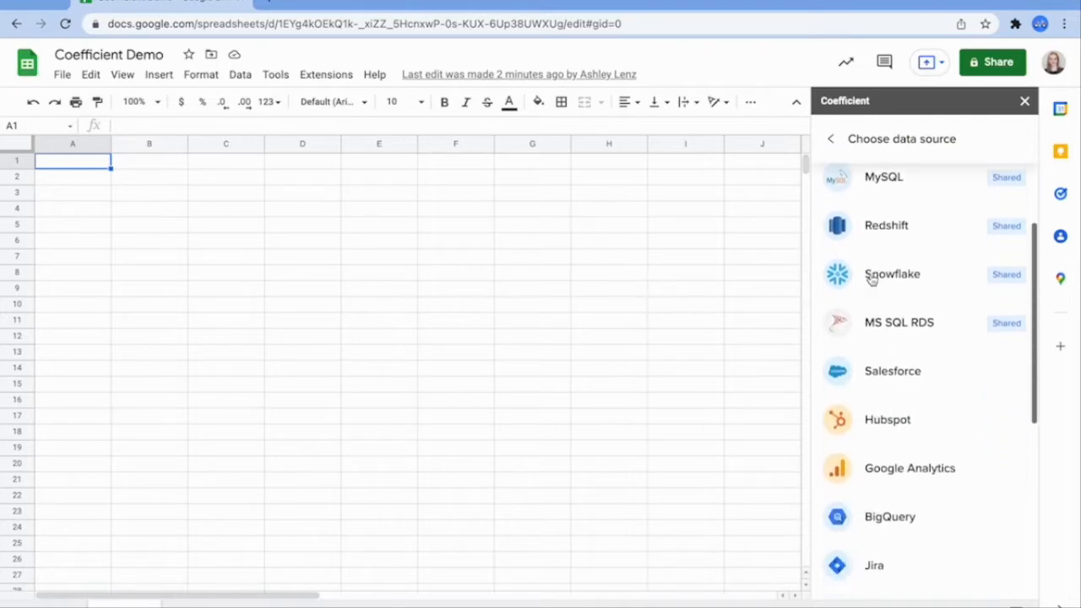
{"action": "scroll", "scroll_direction": "down", "scroll_amount": 3}
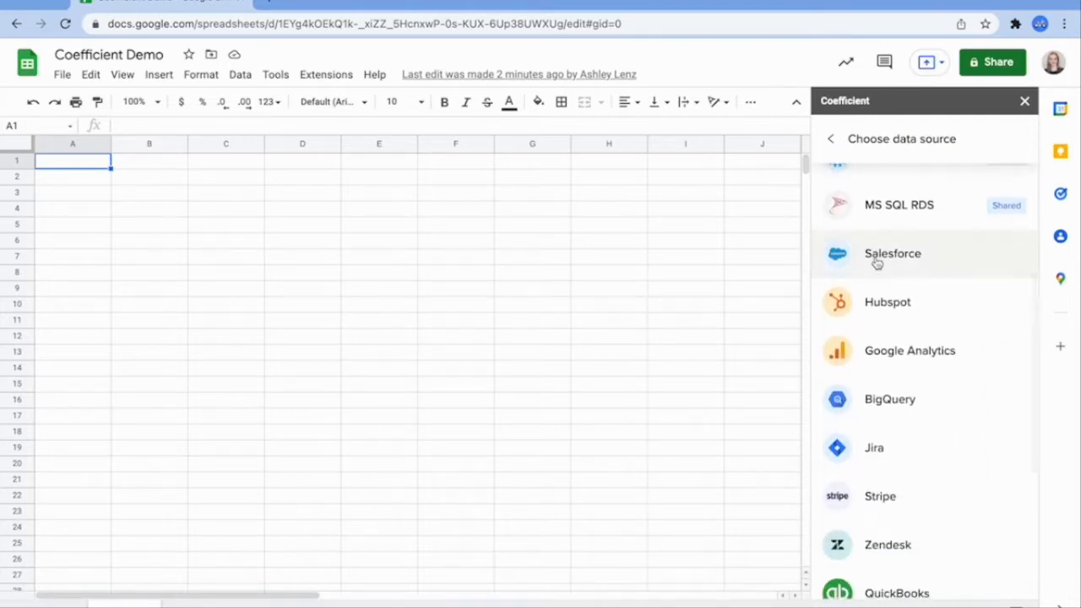
{"action": "left_click", "coordinate": [892, 253]}
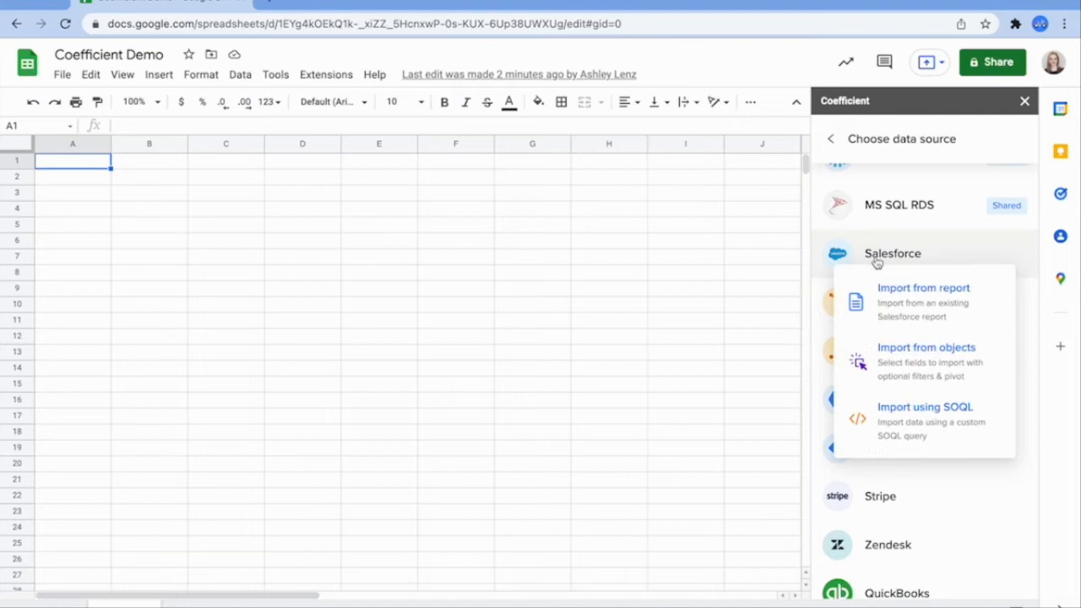
{"action": "mouse_move", "coordinate": [917, 297]}
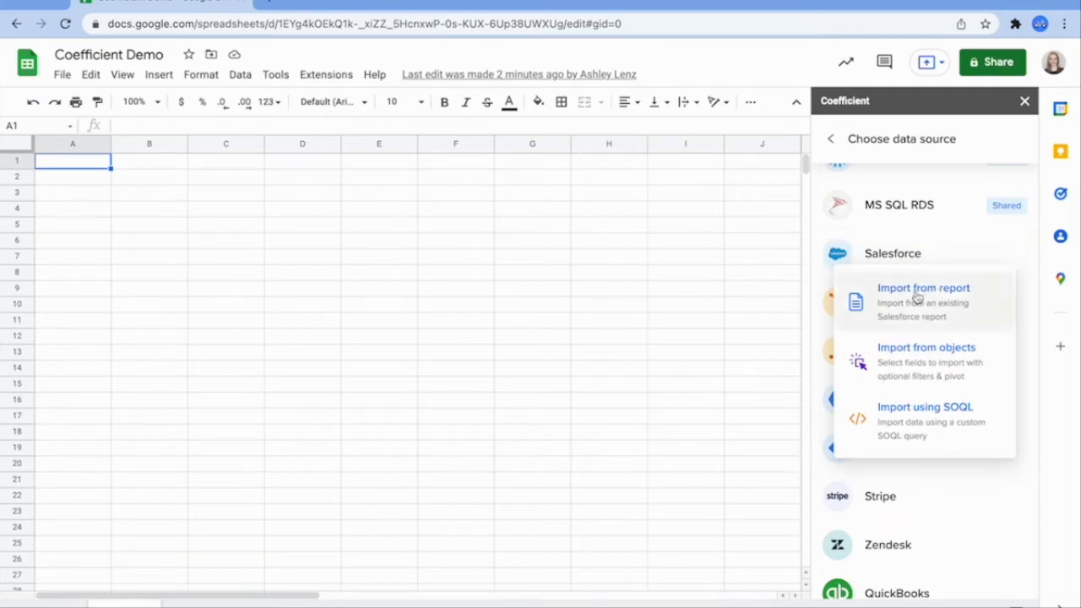
{"action": "mouse_move", "coordinate": [976, 306]}
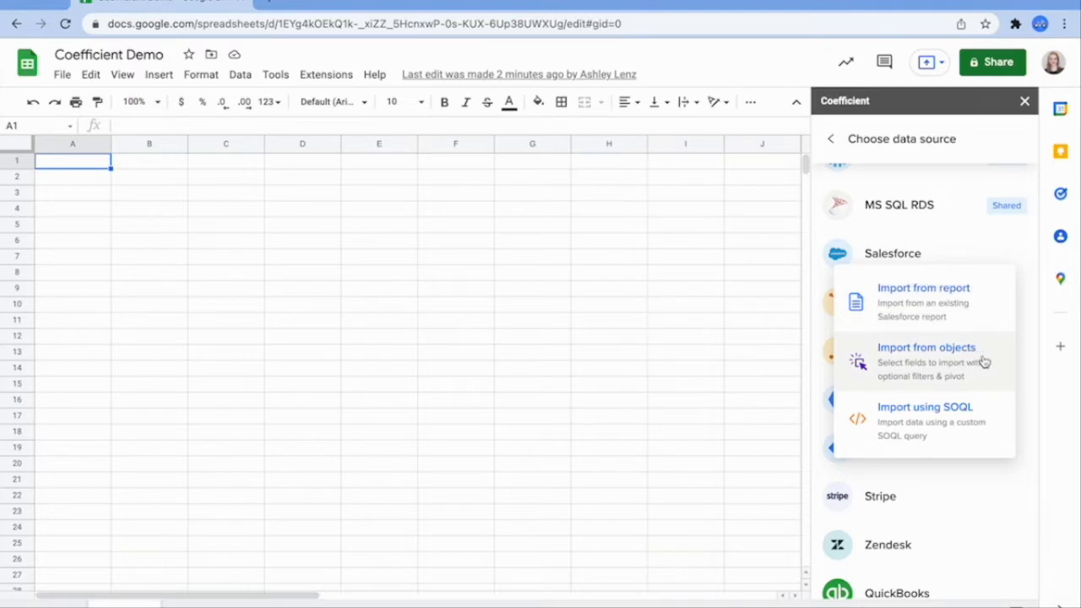
{"action": "mouse_move", "coordinate": [946, 420]}
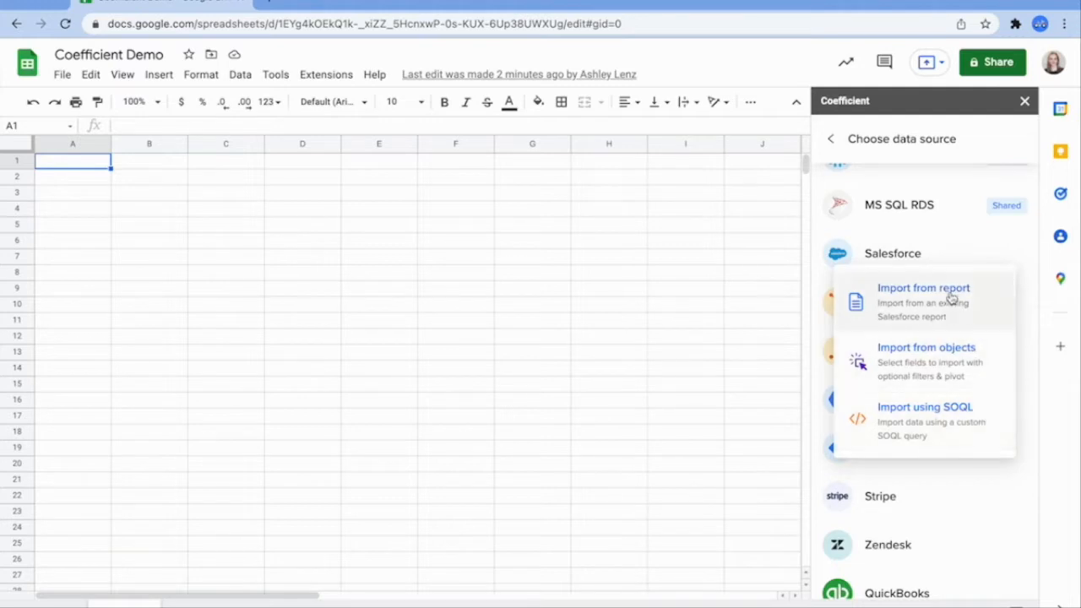
Import the New Opportunities Report from recent Salesforce reports into the sheet.
{"action": "left_click", "coordinate": [923, 295]}
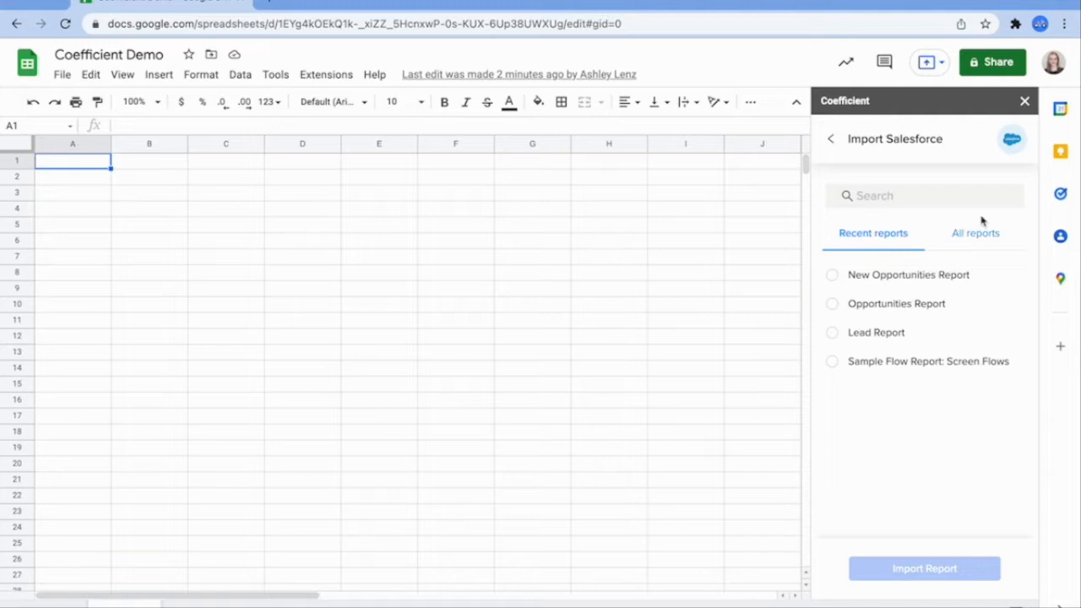
{"action": "mouse_move", "coordinate": [893, 386]}
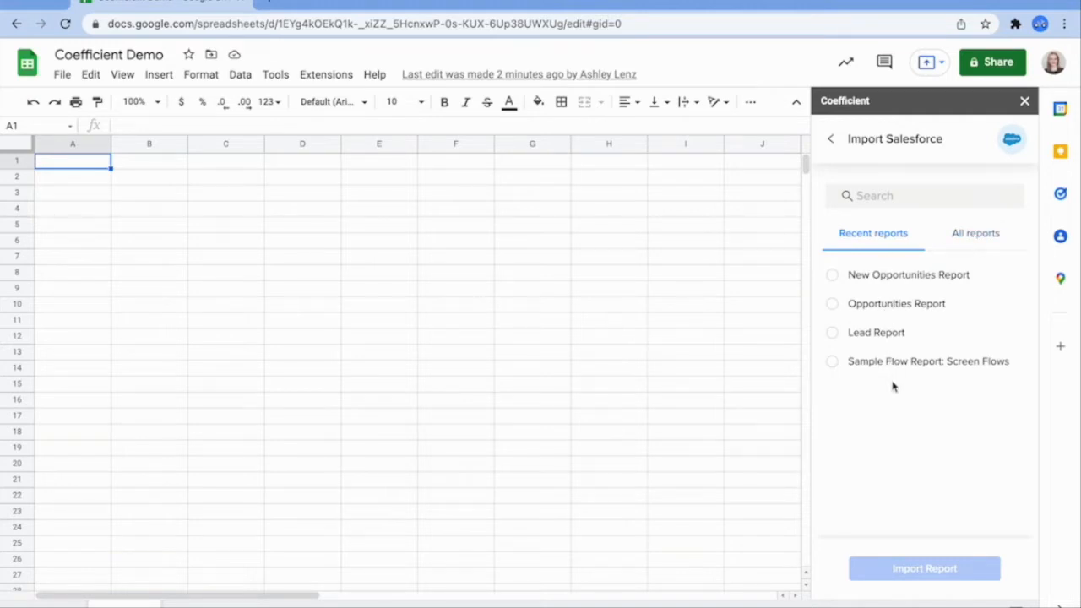
{"action": "mouse_move", "coordinate": [886, 359]}
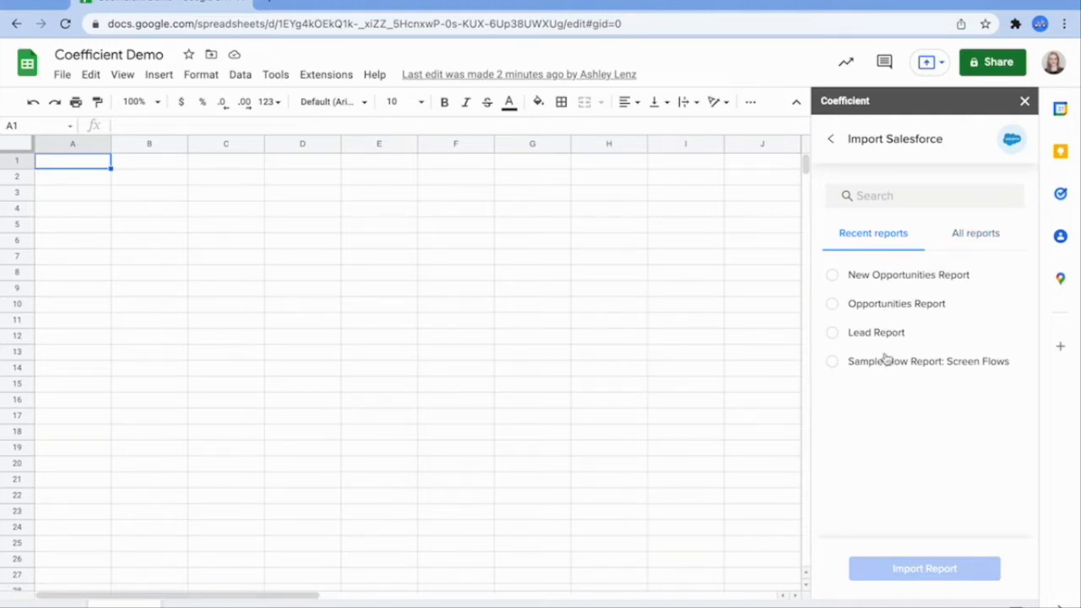
{"action": "left_click", "coordinate": [831, 274]}
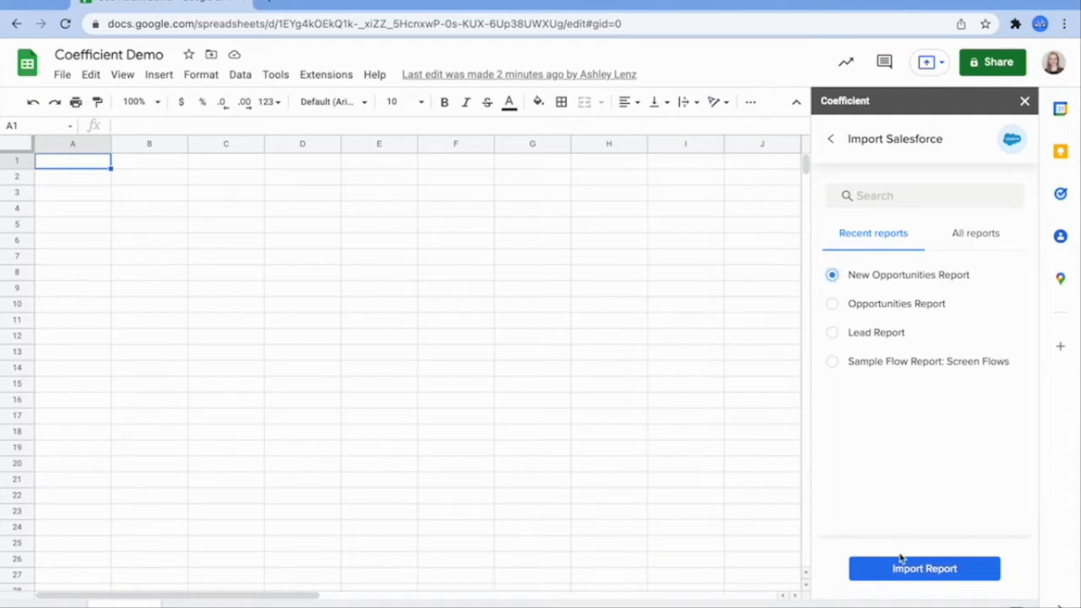
{"action": "left_click", "coordinate": [924, 568]}
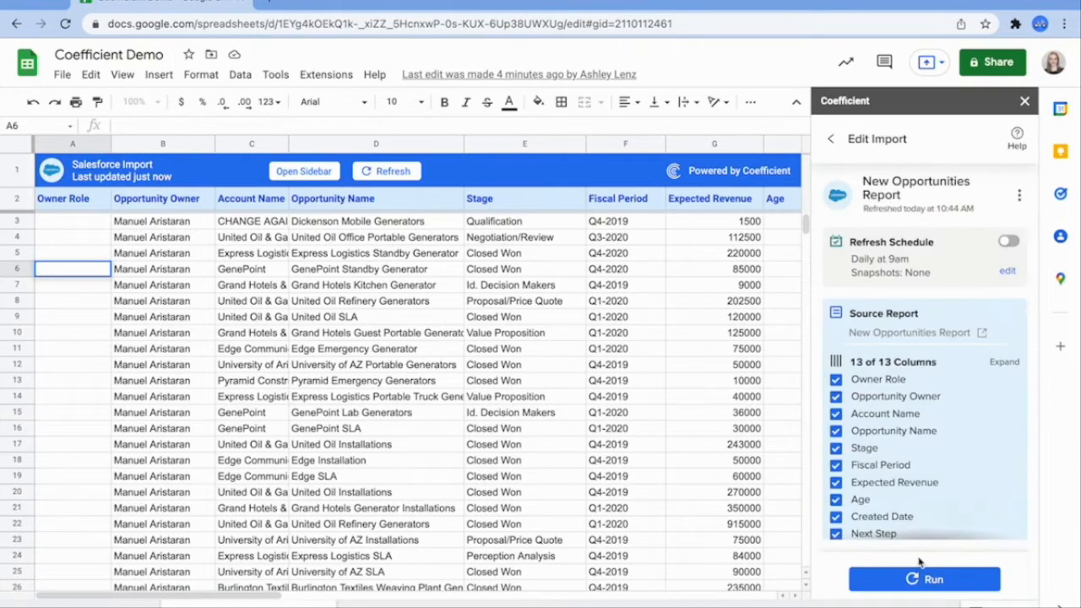
Remove the Lead Source, Type and Created By columns from the import.
{"action": "scroll", "scroll_direction": "down", "scroll_amount": 3}
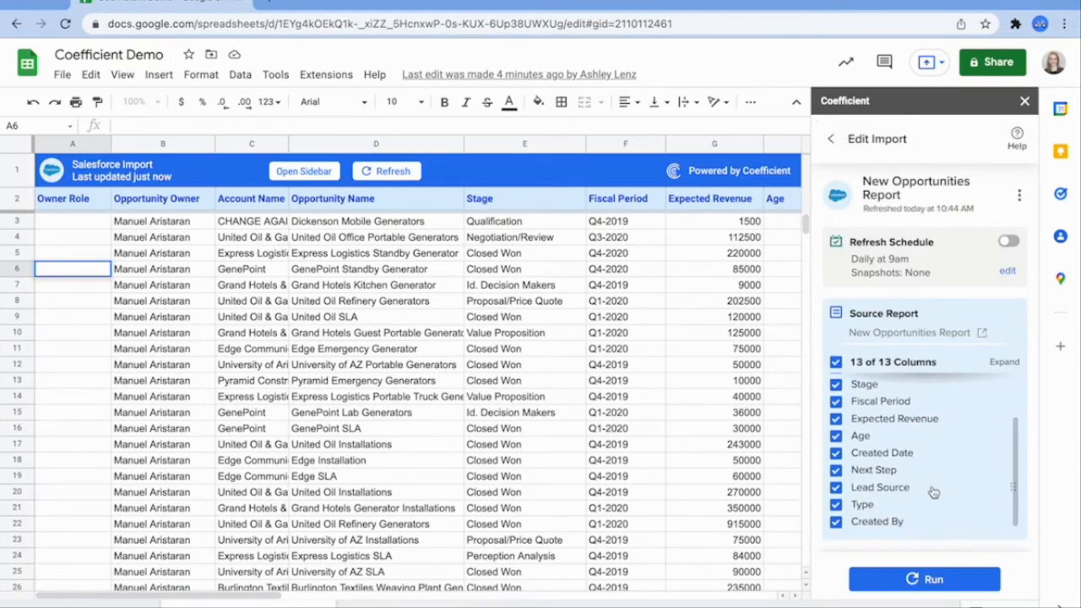
{"action": "left_click", "coordinate": [835, 487]}
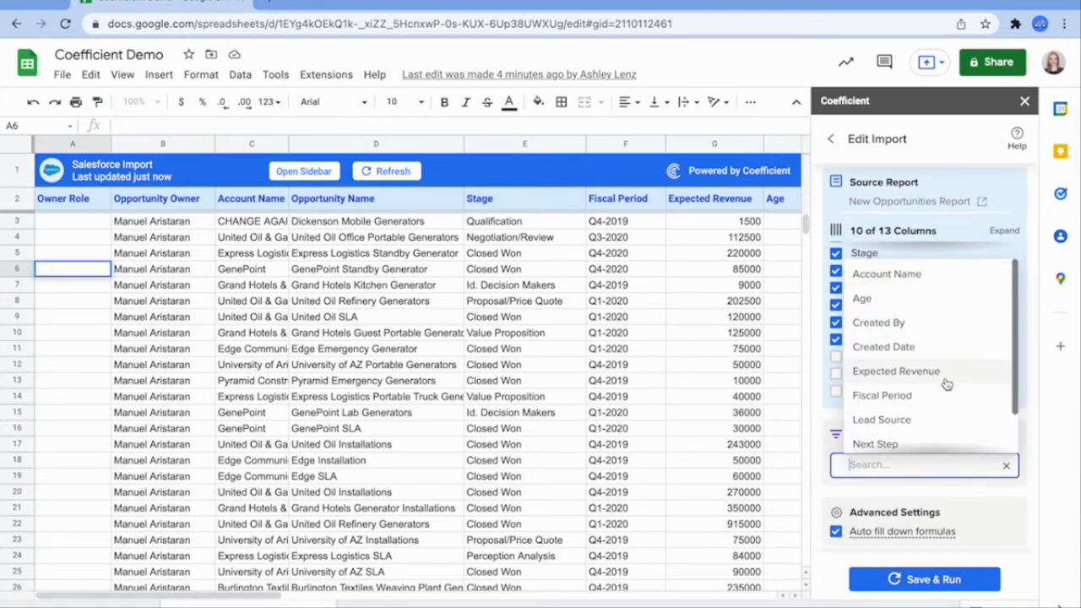
{"action": "scroll", "scroll_direction": "down", "scroll_amount": 3}
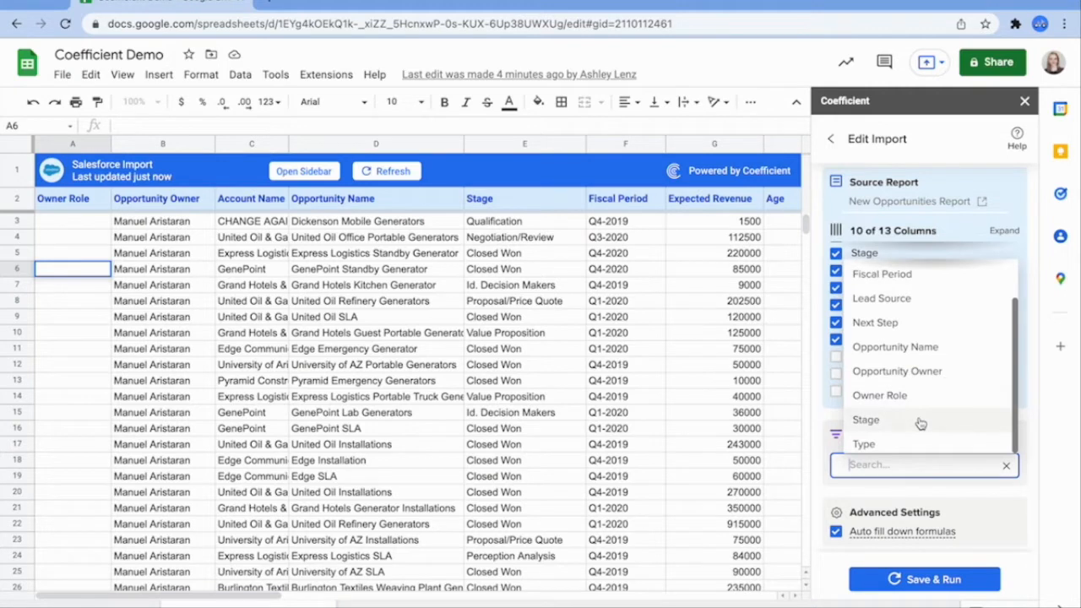
Add a Stage contains 'won' filter and re-run the import.
{"action": "left_click", "coordinate": [869, 474]}
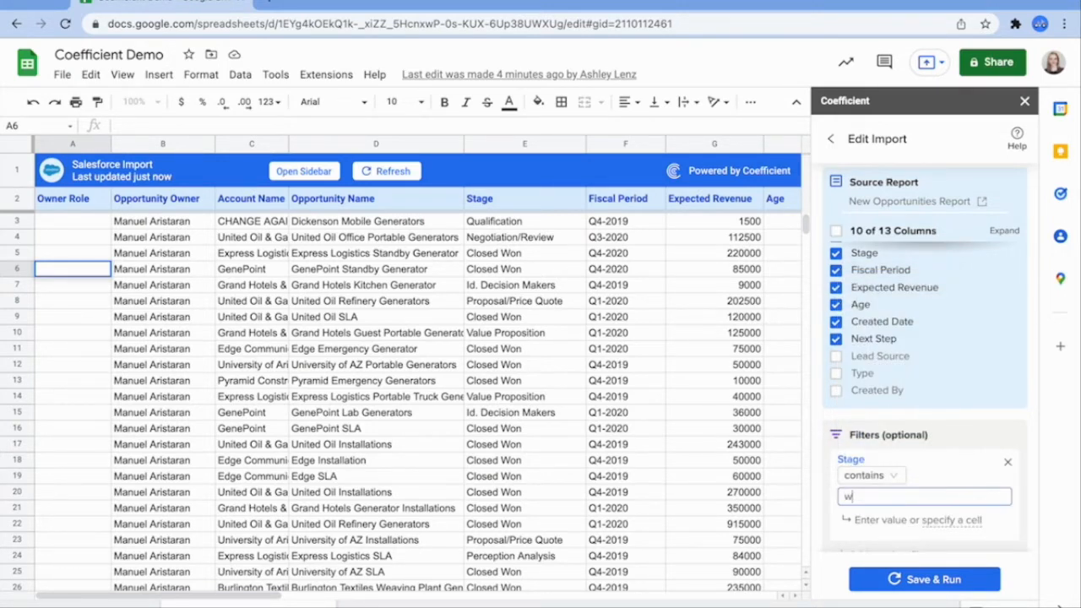
{"action": "left_click", "coordinate": [923, 579]}
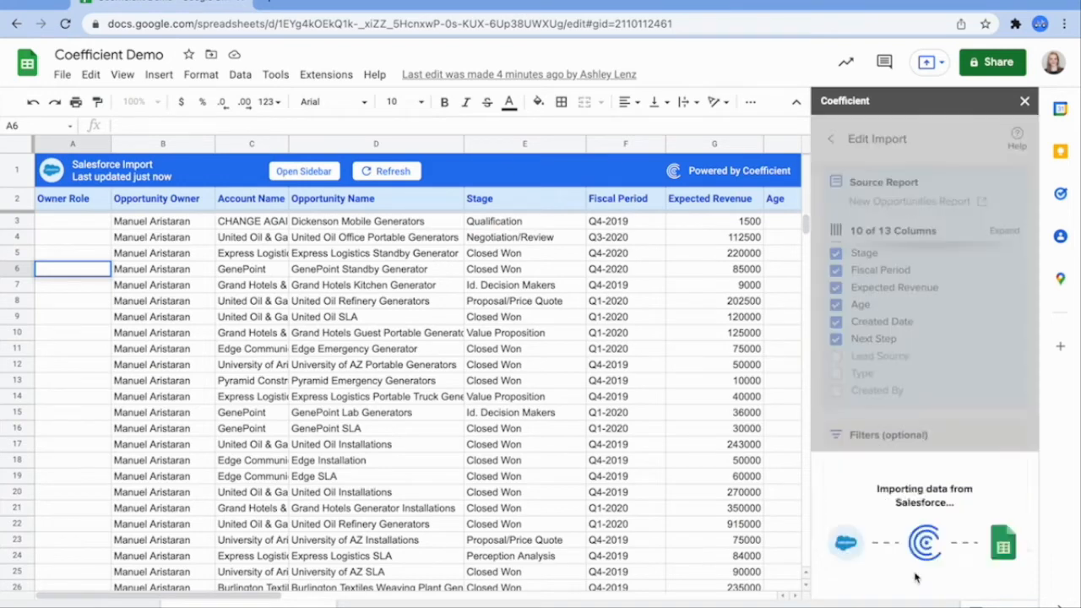
{"action": "left_click", "coordinate": [386, 170]}
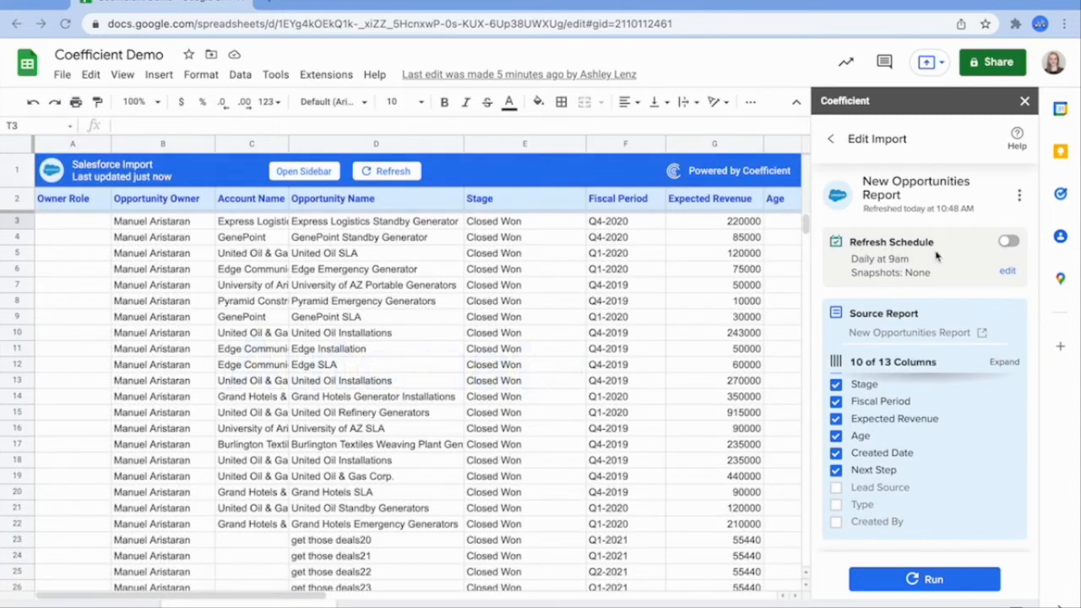
Enable the daily 9:00 AM refresh schedule with snapshots left off.
{"action": "left_click", "coordinate": [1007, 242]}
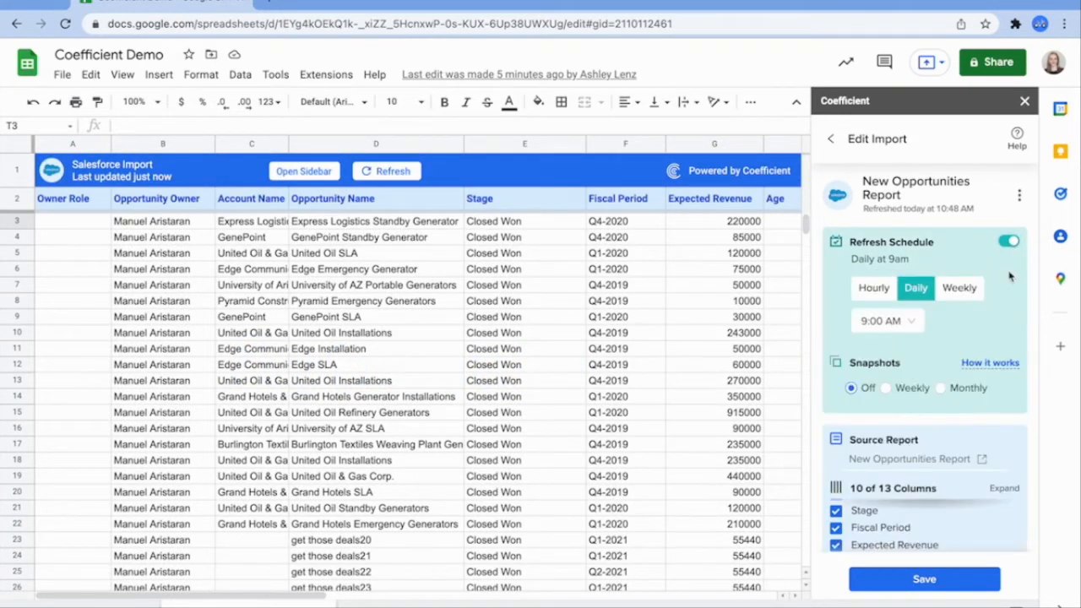
{"action": "mouse_move", "coordinate": [992, 313]}
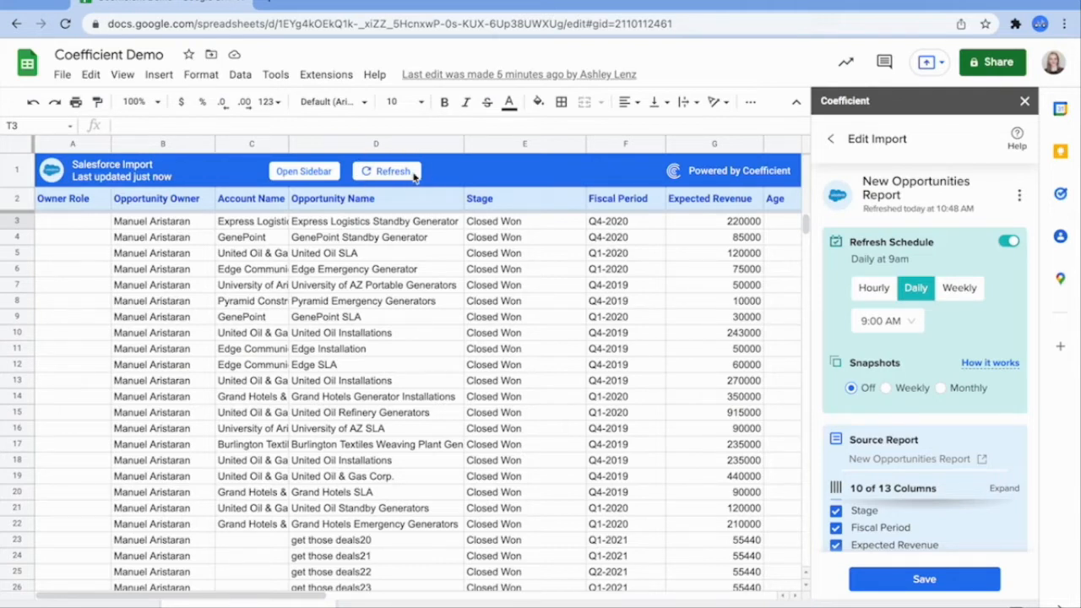
{"action": "mouse_move", "coordinate": [475, 172]}
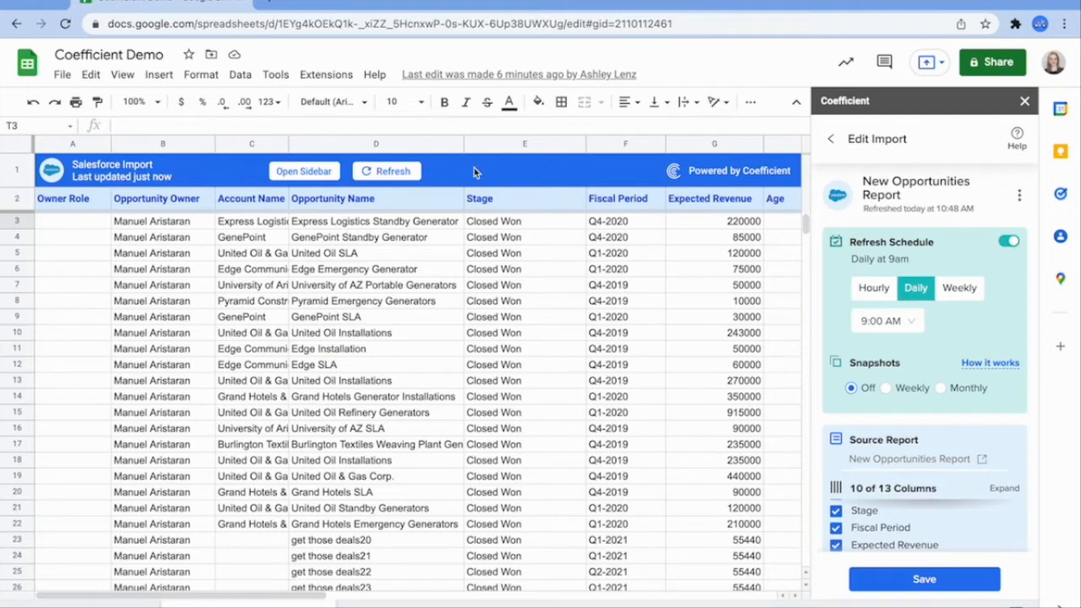
{"action": "mouse_move", "coordinate": [988, 378]}
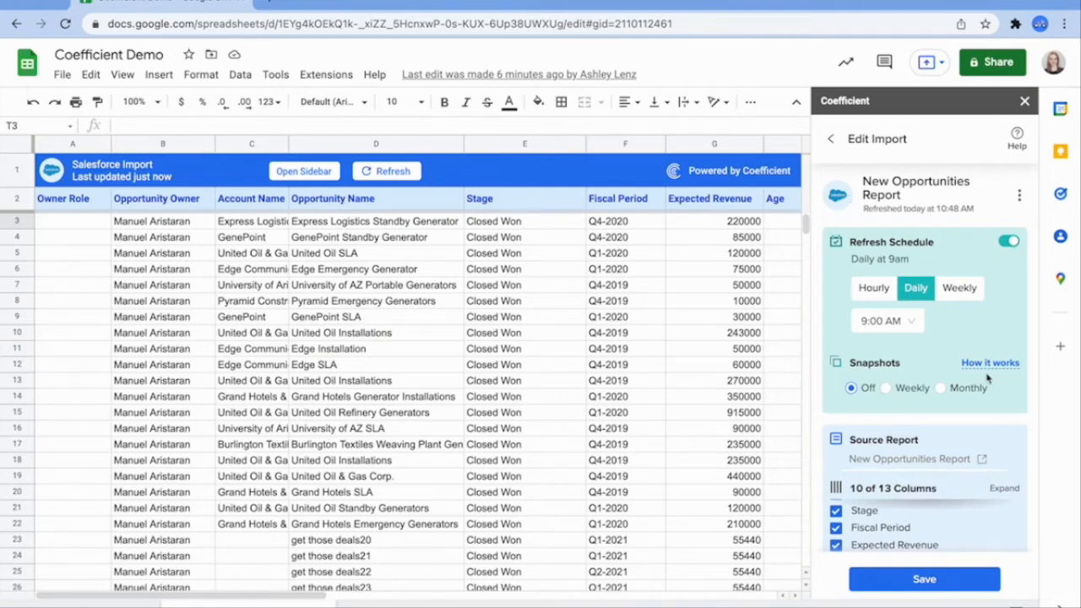
{"action": "scroll", "scroll_direction": "down", "scroll_amount": 3}
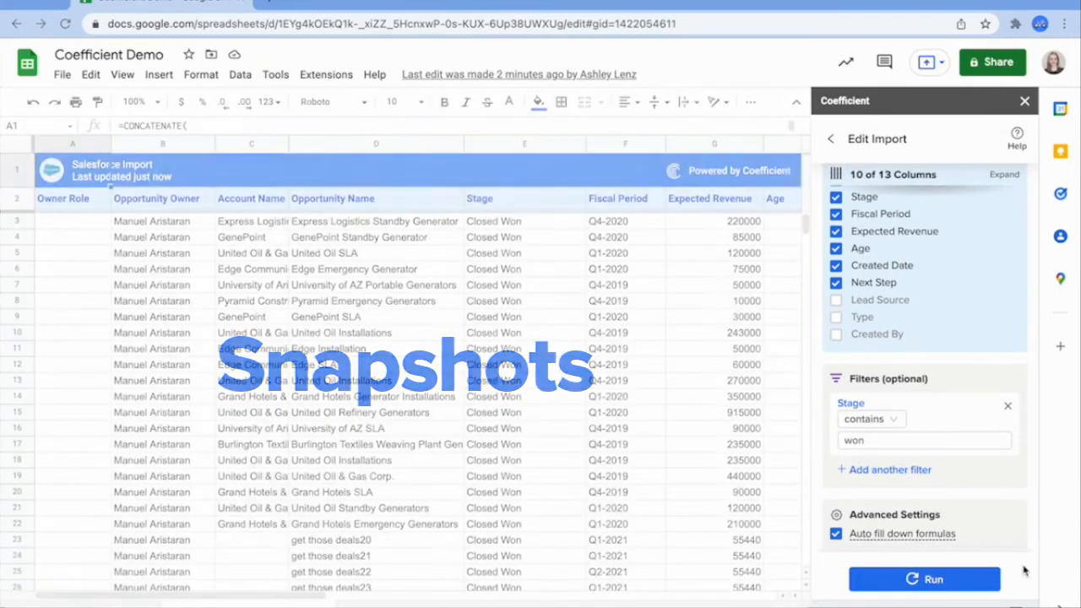
Dismiss the automated snapshot explanation and snapshot-added notices.
{"action": "scroll", "scroll_direction": "up", "scroll_amount": 3}
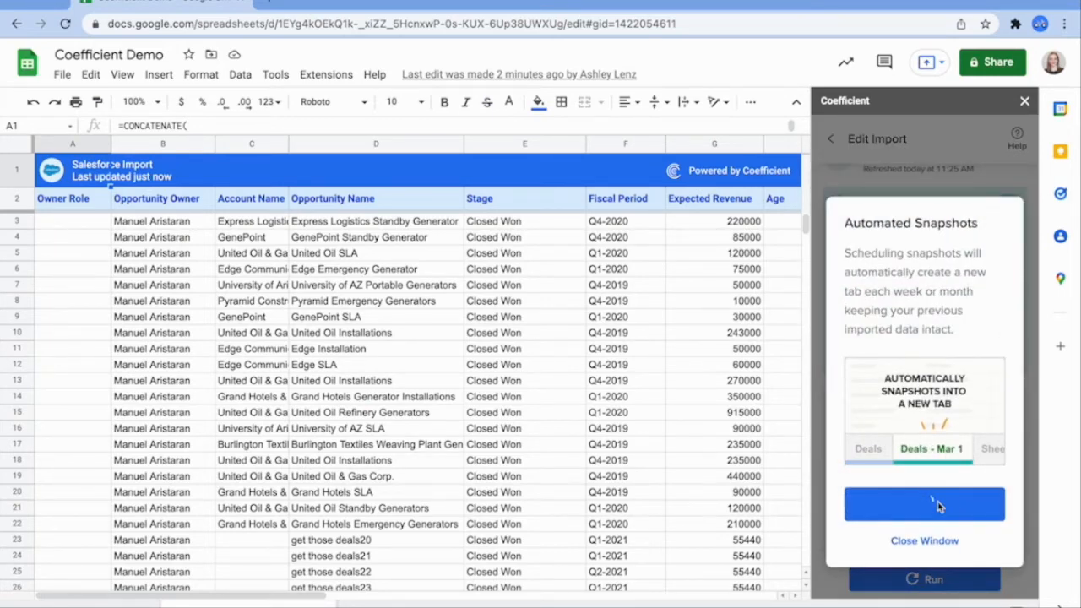
{"action": "left_click", "coordinate": [924, 503]}
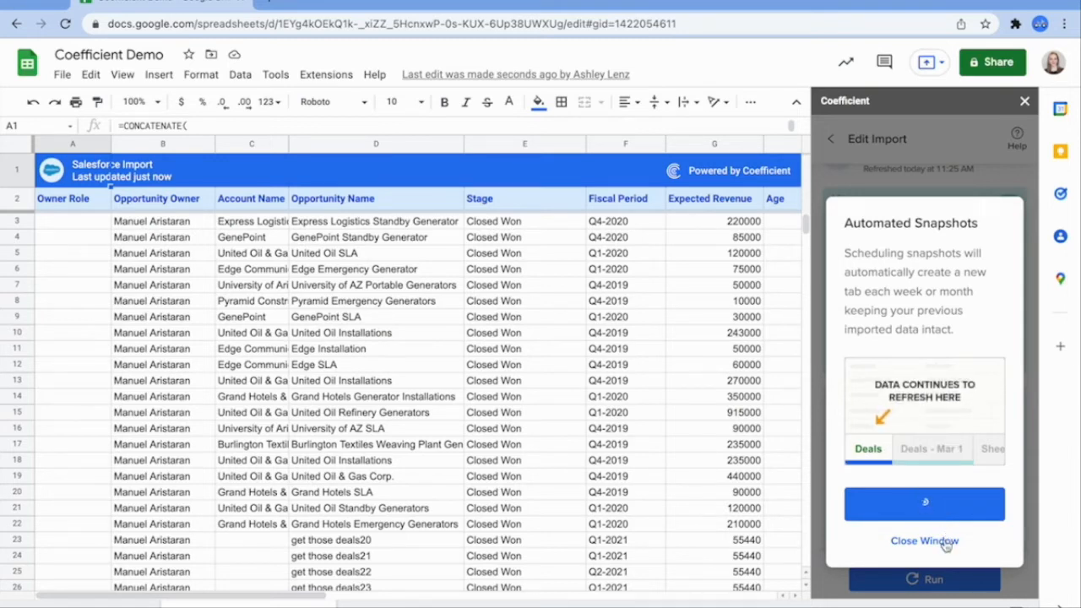
{"action": "left_click", "coordinate": [923, 503]}
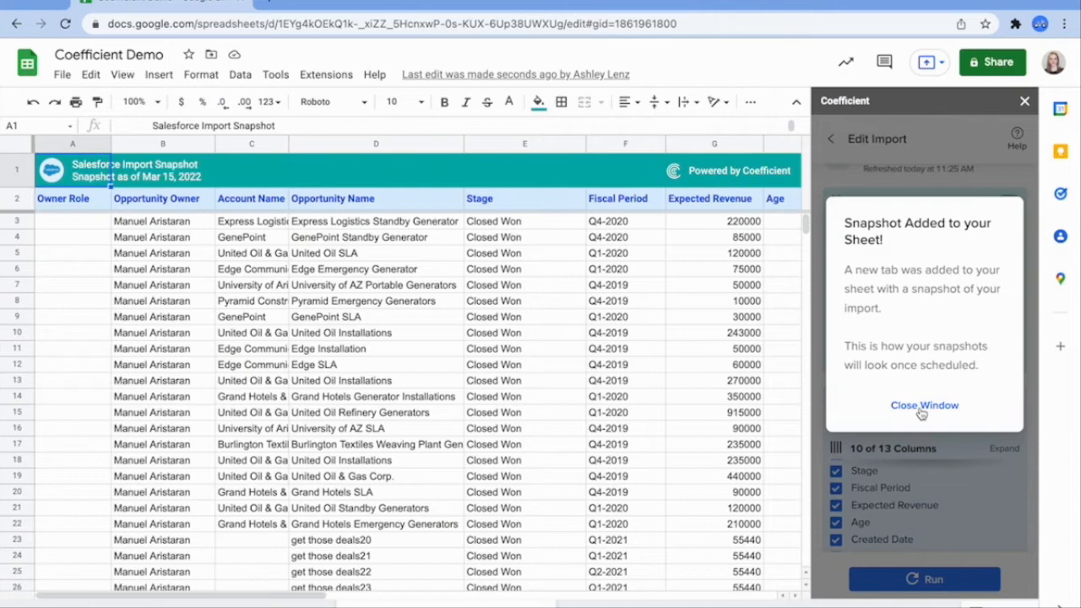
{"action": "left_click", "coordinate": [923, 405]}
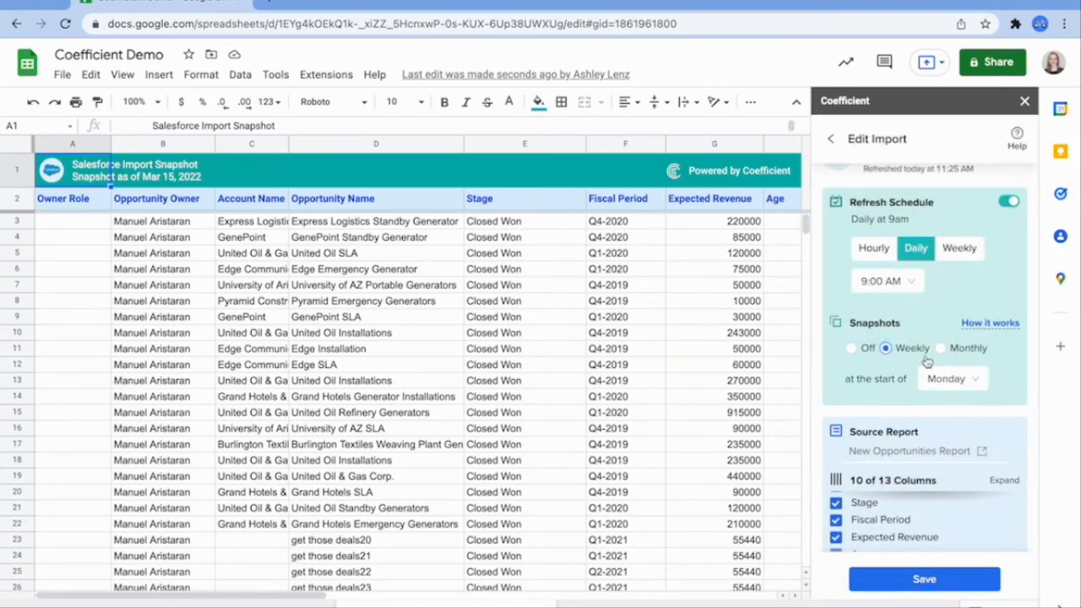
Set snapshots to monthly on day 2 and save the schedule.
{"action": "left_click", "coordinate": [939, 348]}
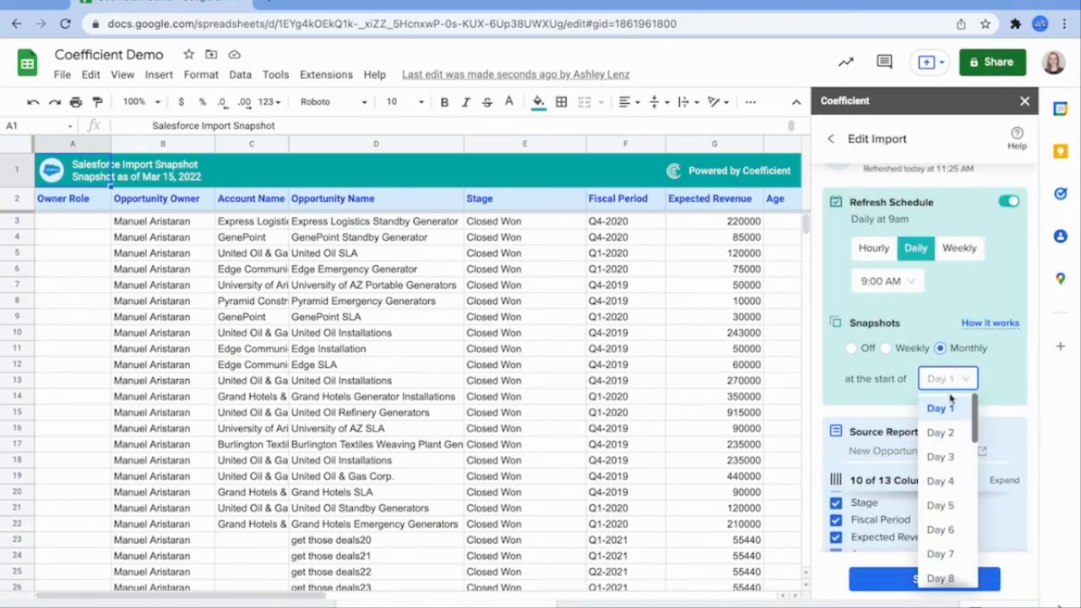
{"action": "left_click", "coordinate": [940, 432]}
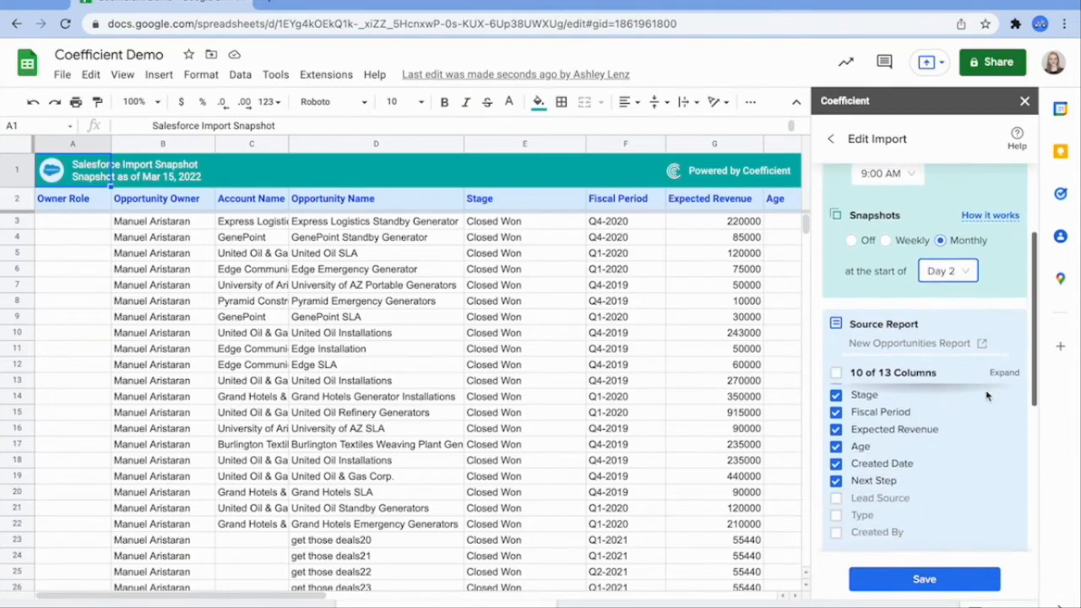
{"action": "left_click", "coordinate": [924, 578]}
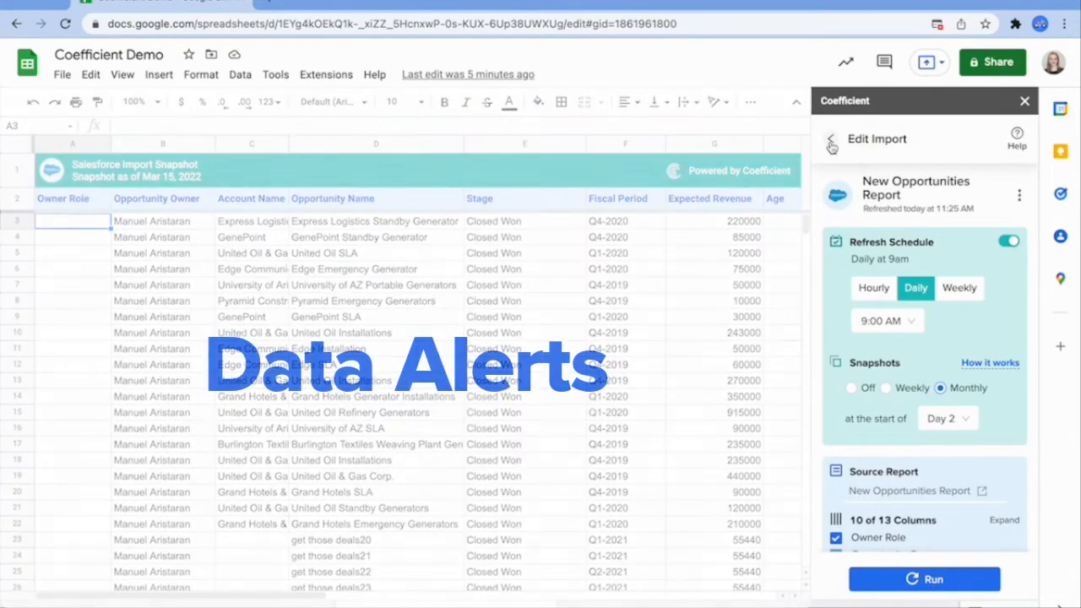
Return to the main Coefficient menu and start a new data alert.
{"action": "left_click", "coordinate": [831, 141]}
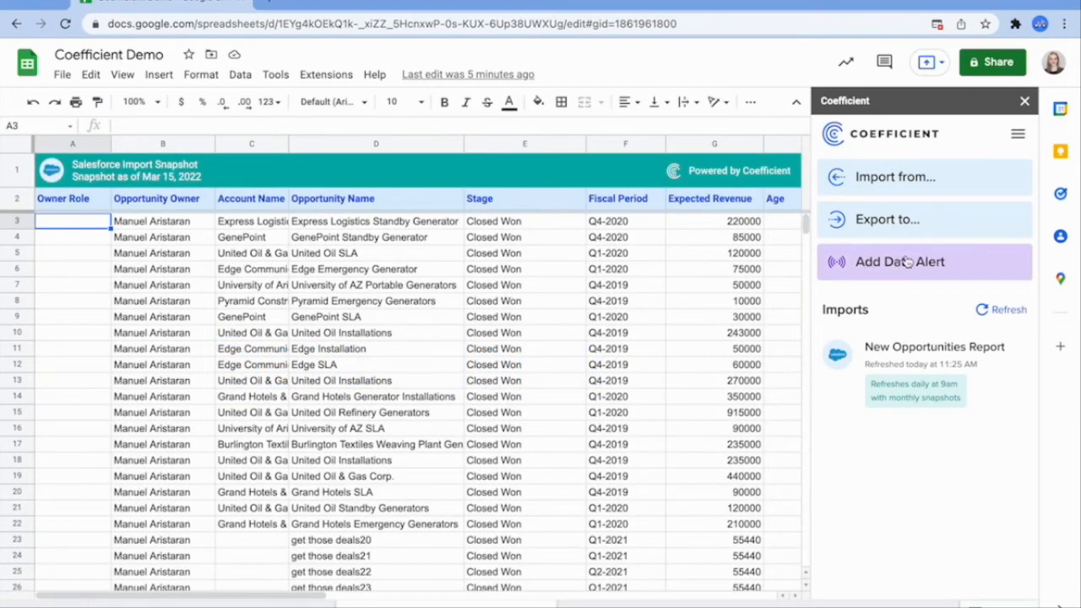
{"action": "mouse_move", "coordinate": [984, 267]}
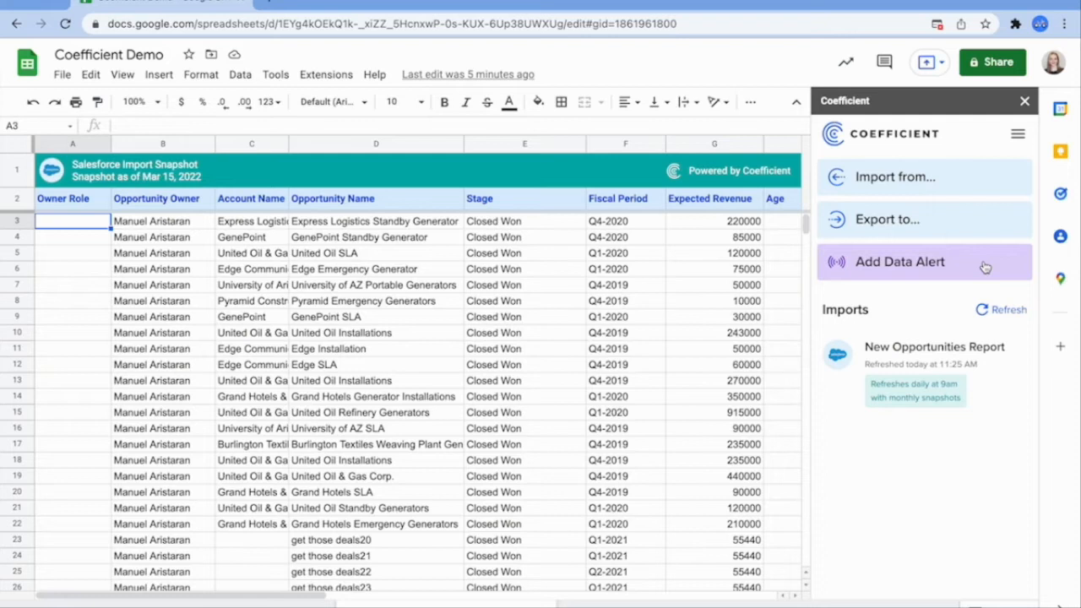
{"action": "left_click", "coordinate": [899, 261]}
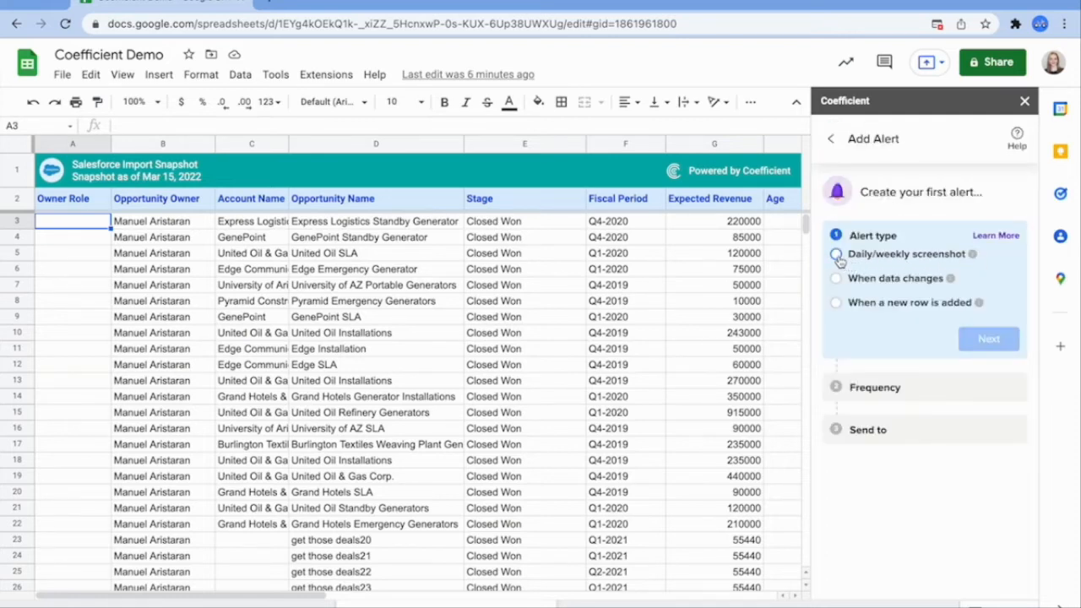
Choose a daily screenshot alert with daily frequency.
{"action": "left_click", "coordinate": [835, 254]}
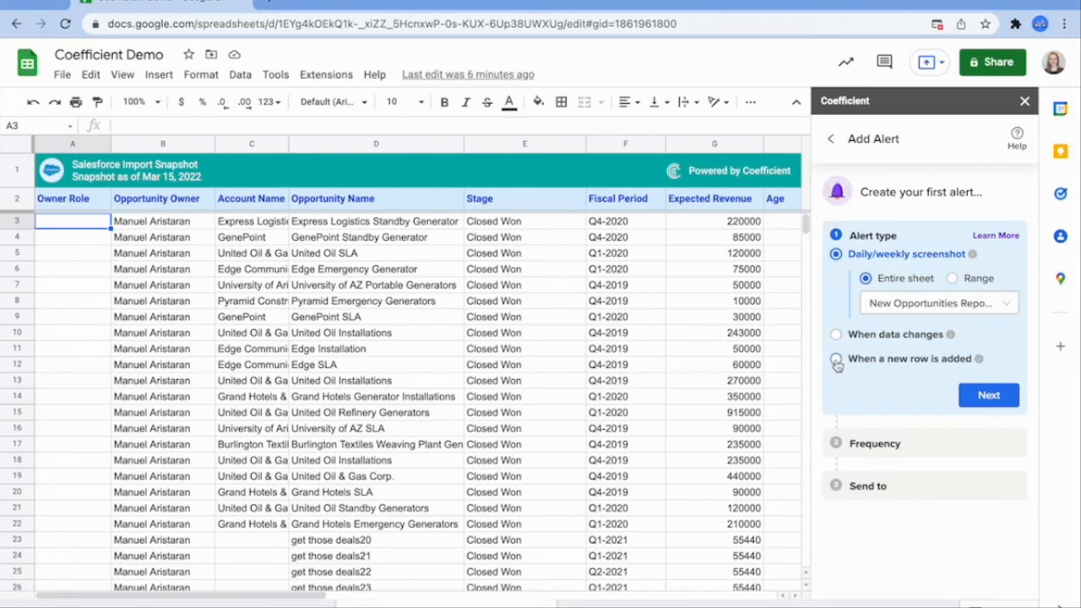
{"action": "left_click", "coordinate": [987, 395]}
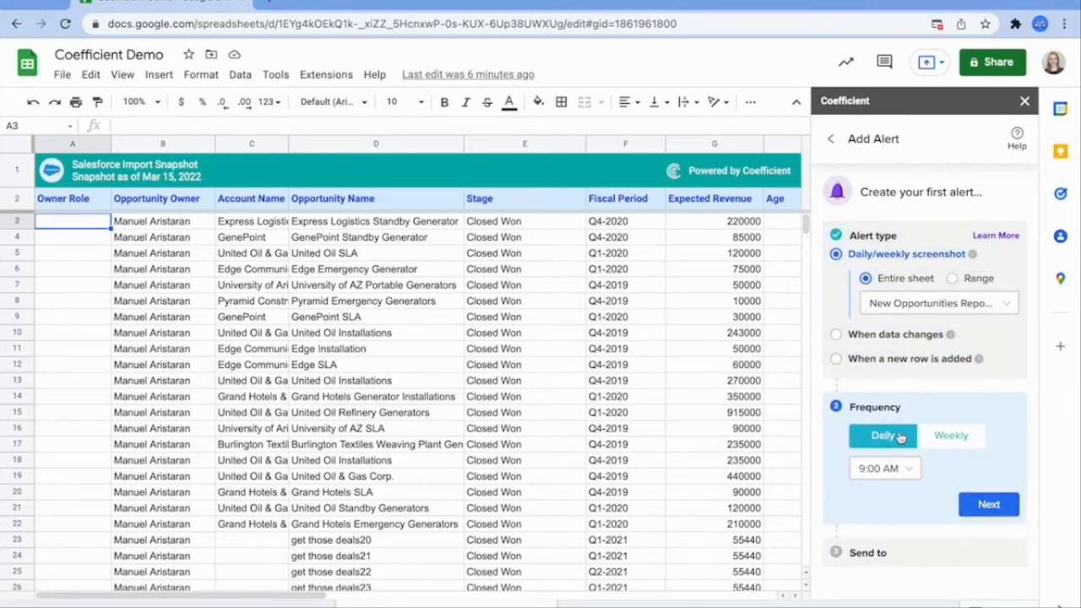
{"action": "left_click", "coordinate": [988, 504]}
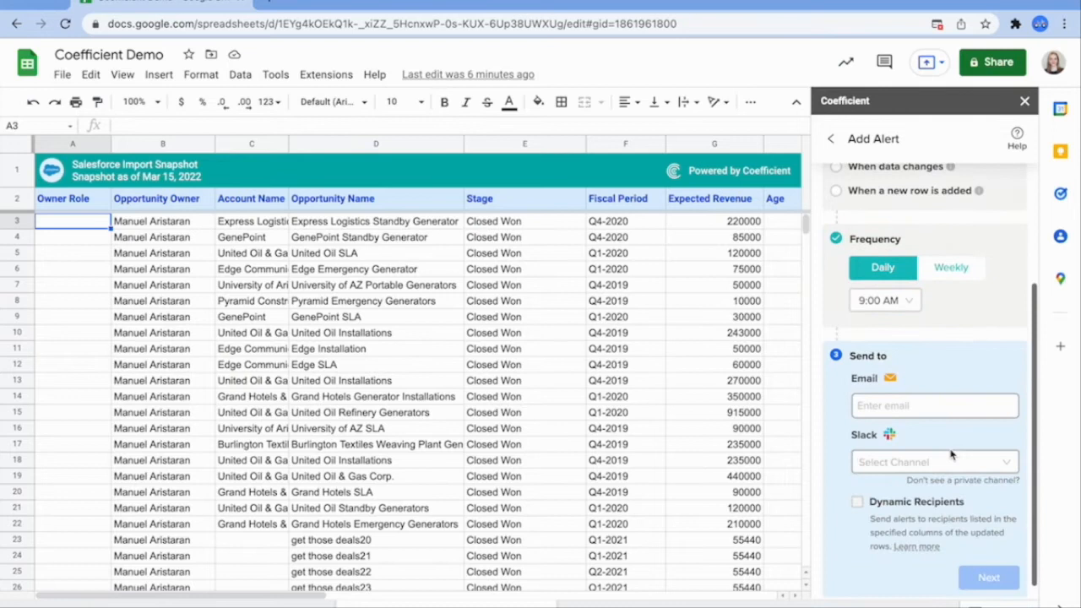
{"action": "type", "text": "email"}
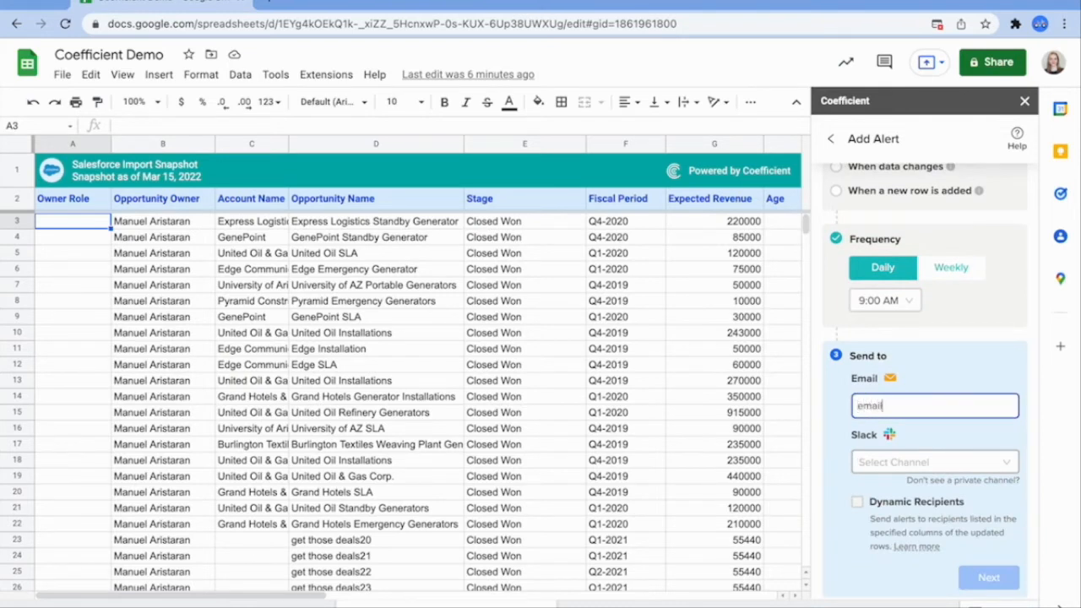
{"action": "type", "text": "email@email.com"}
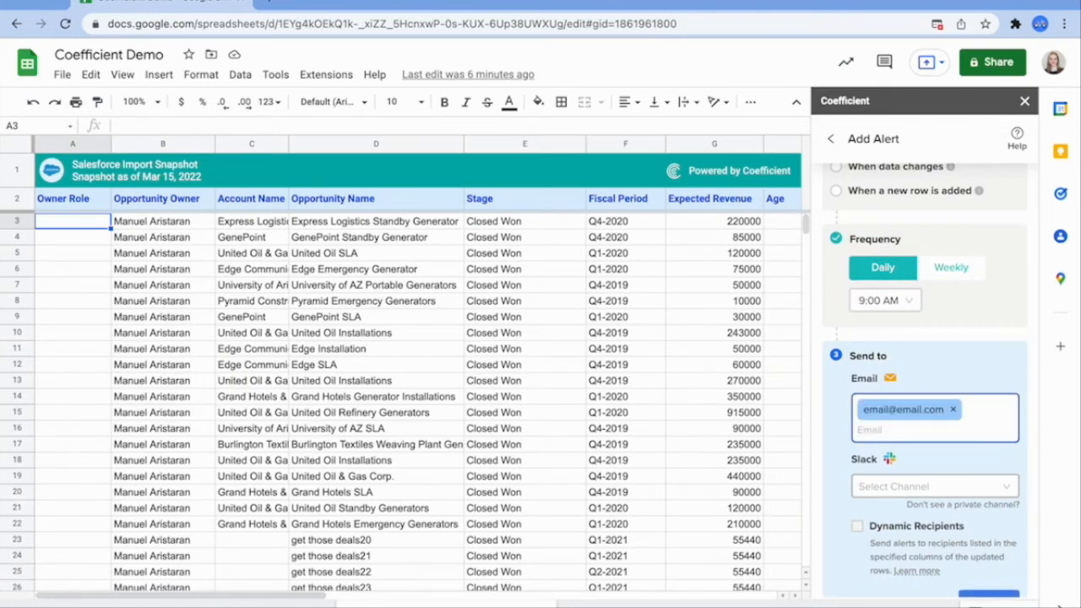
{"action": "scroll", "scroll_direction": "down", "scroll_amount": 3}
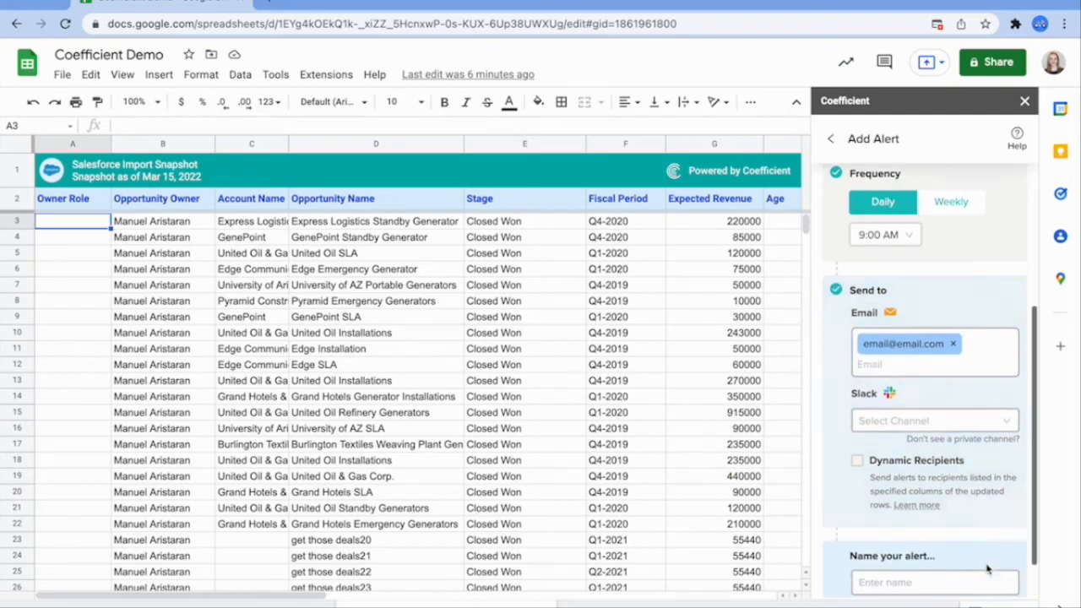
{"action": "type", "text": "New O"}
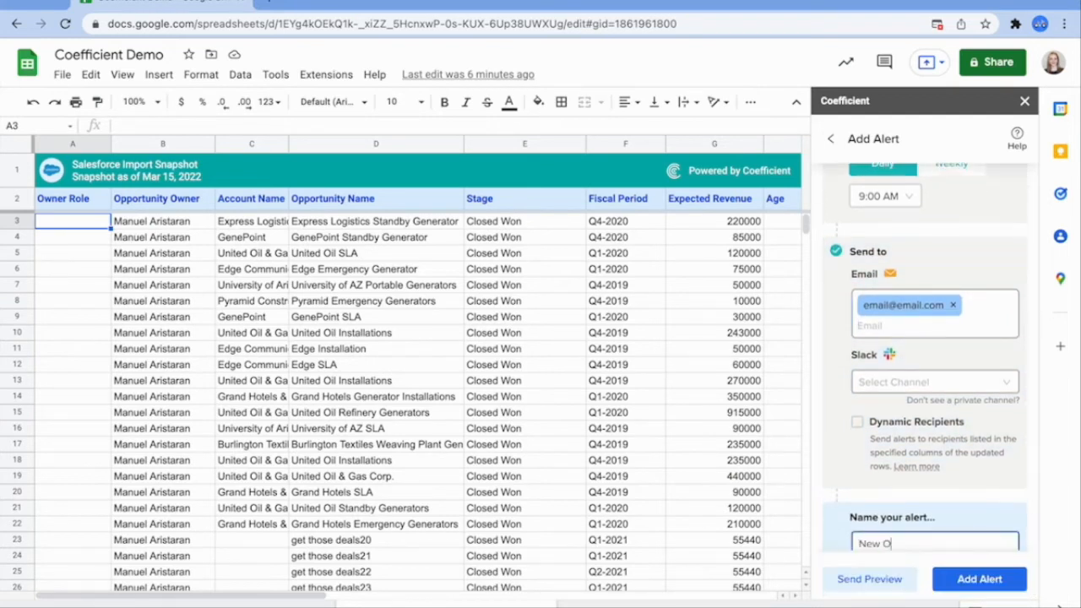
{"action": "type", "text": "pportunities"}
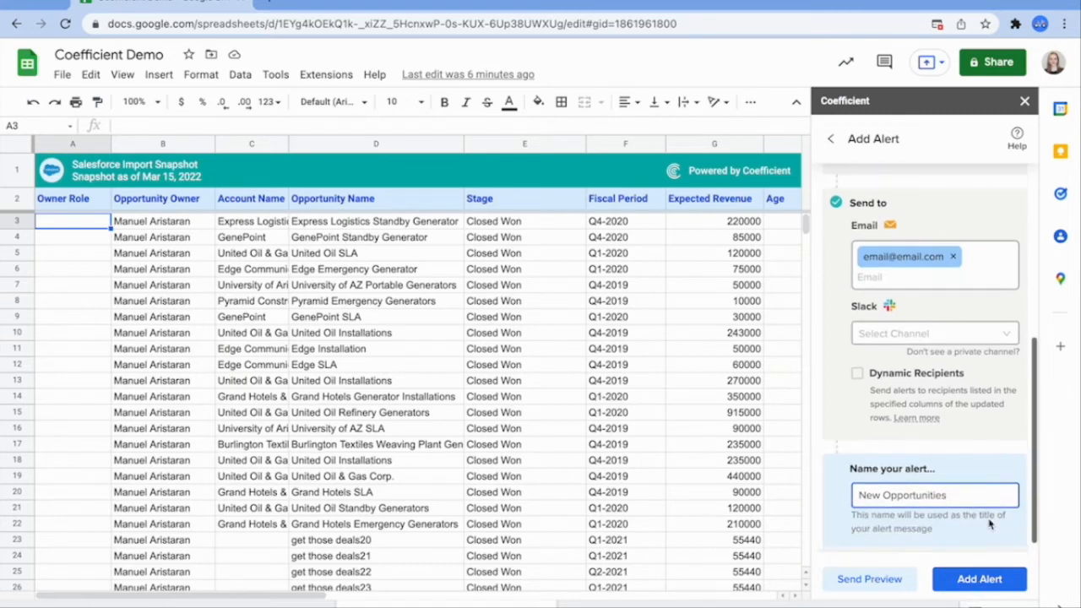
{"action": "left_click", "coordinate": [978, 579]}
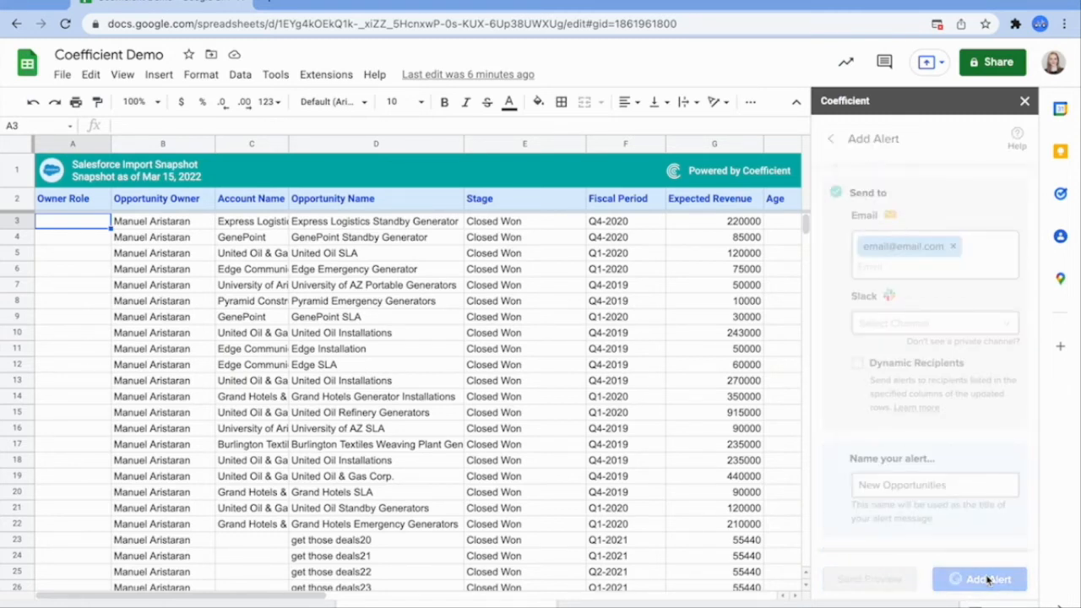
{"action": "left_click", "coordinate": [978, 579]}
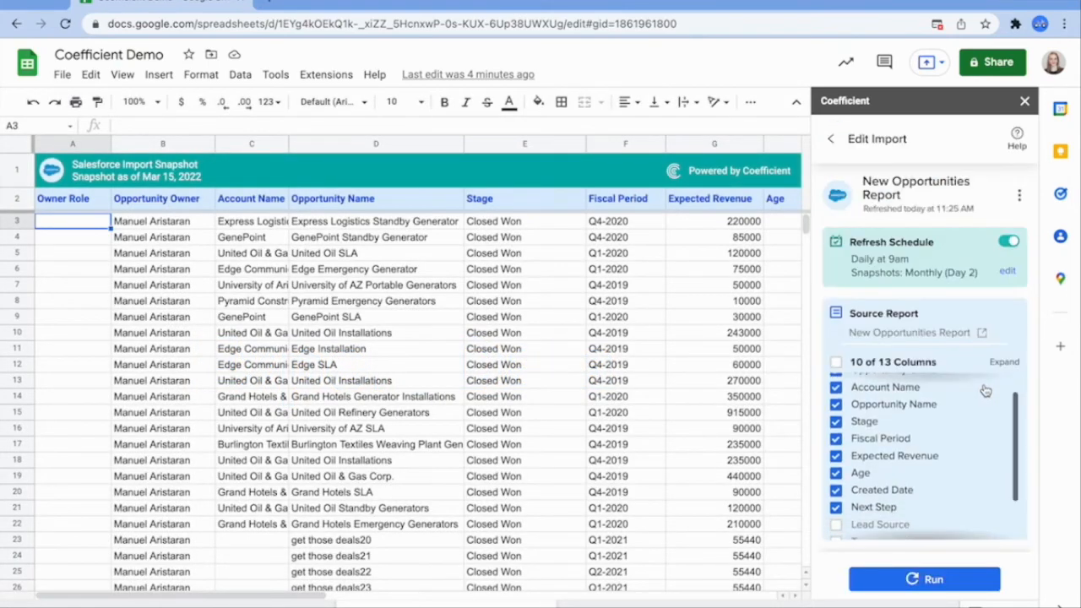
Scroll the Edit Import panel down to the Export to Salesforce settings.
{"action": "scroll", "scroll_direction": "down", "scroll_amount": 3}
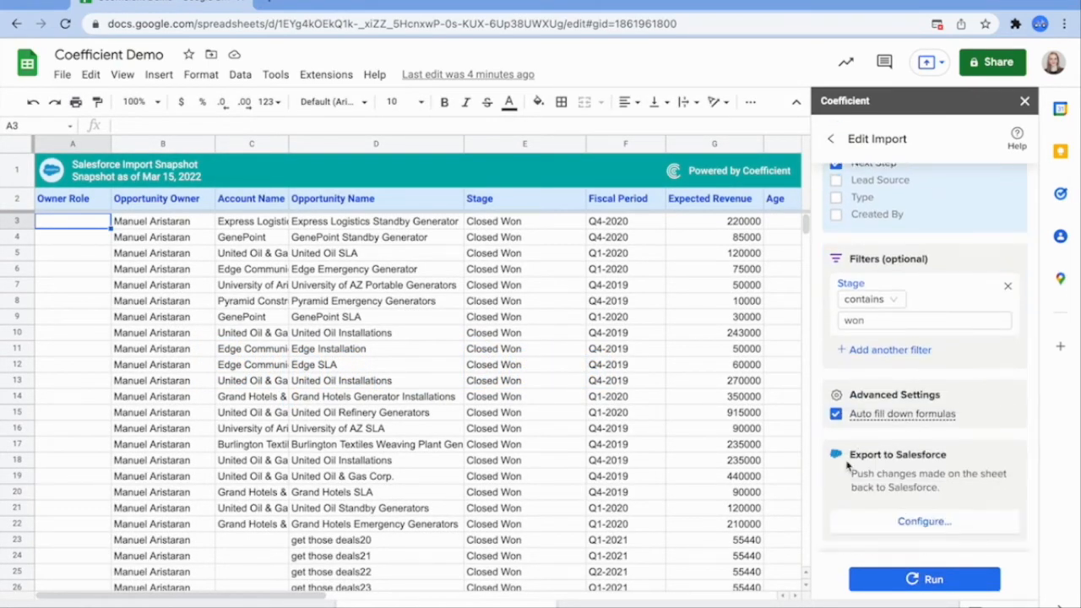
{"action": "mouse_move", "coordinate": [968, 458]}
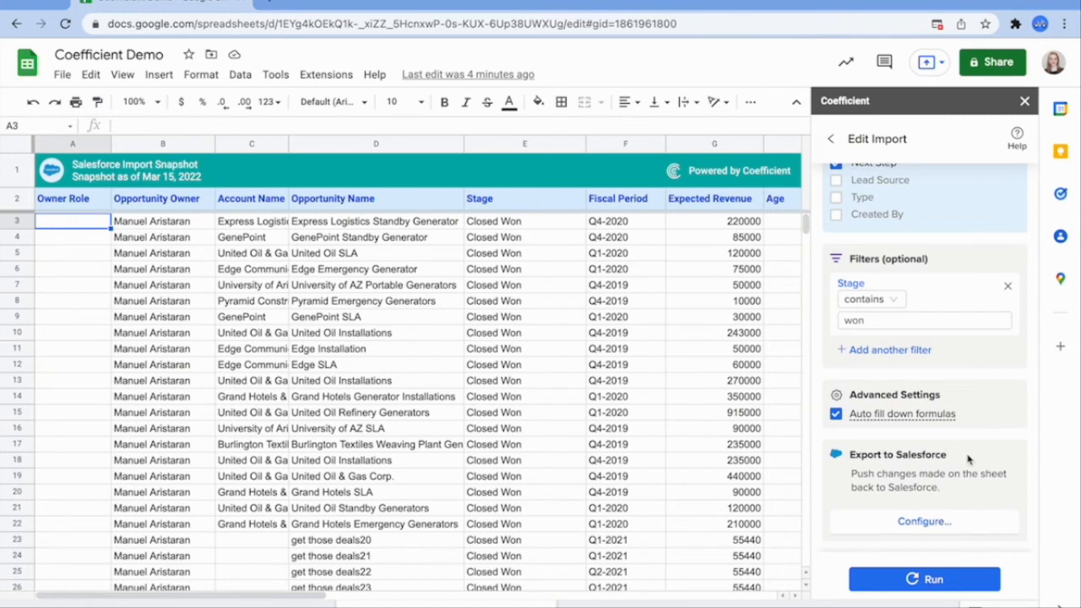
{"action": "mouse_move", "coordinate": [998, 520]}
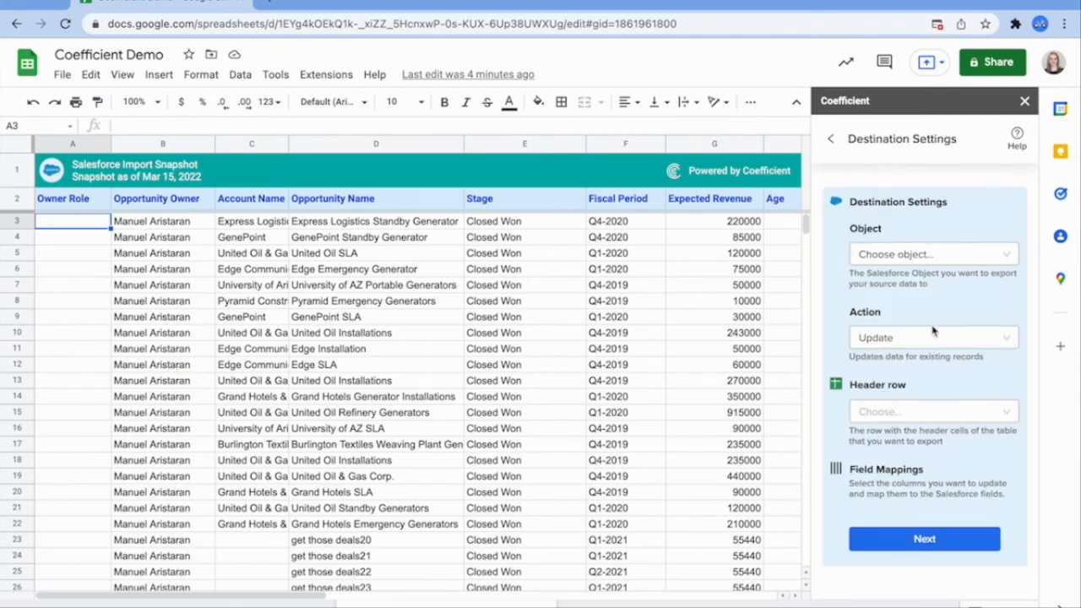
{"action": "mouse_move", "coordinate": [956, 482]}
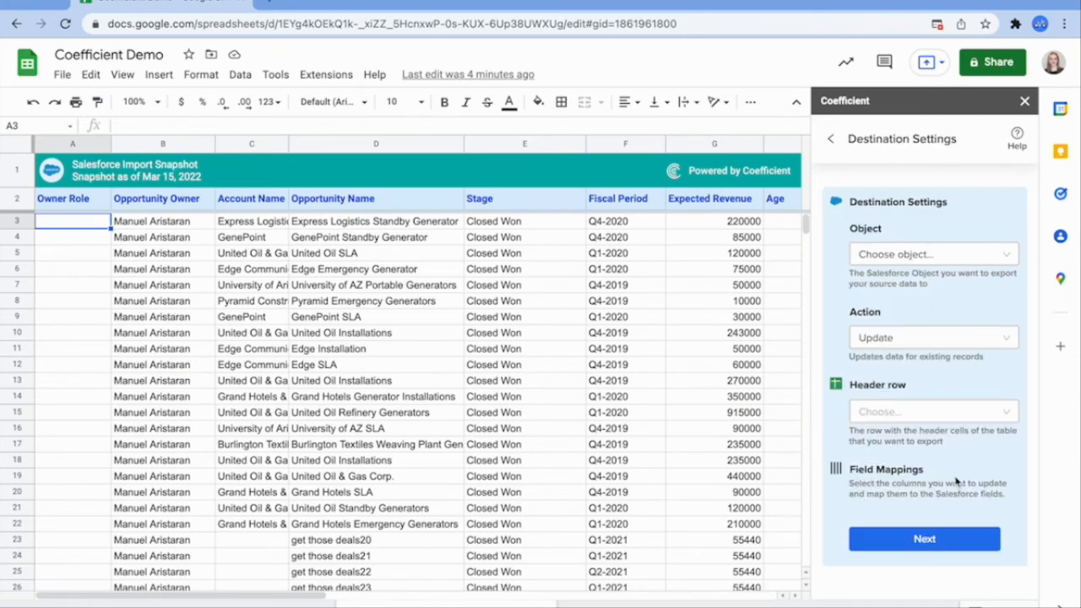